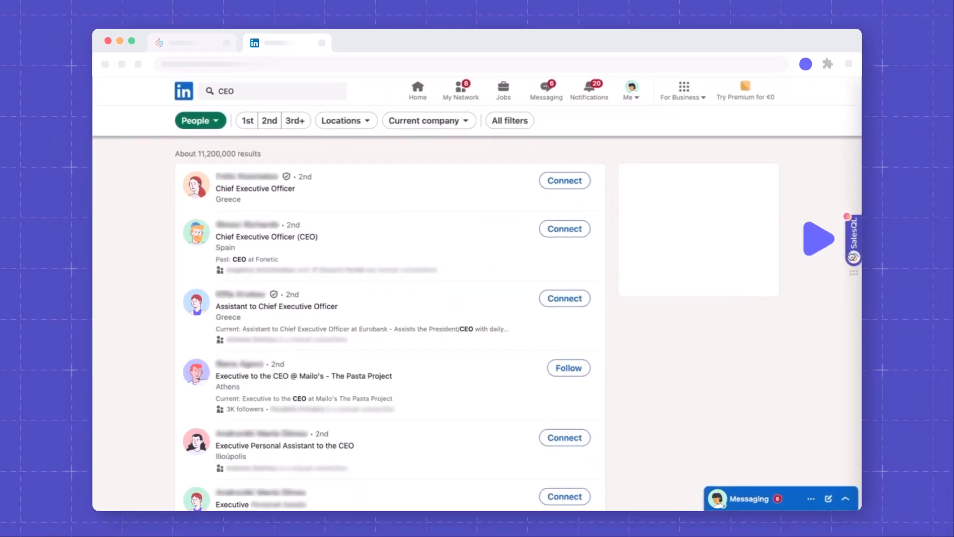
Expand the SalesQL extension panel beside the LinkedIn CEO people search results
click(817, 239)
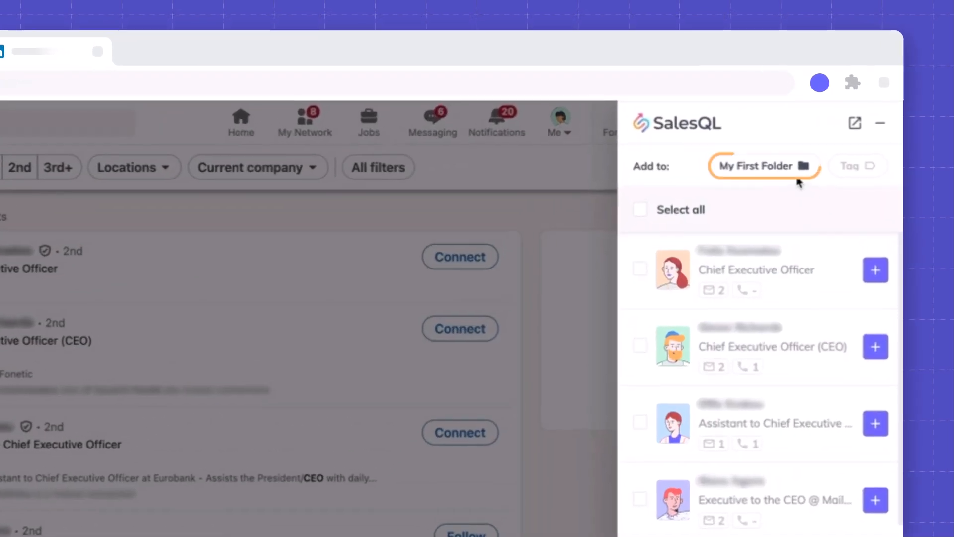
Create a new green folder named 'CEO' and select it as the add-to destination
click(762, 166)
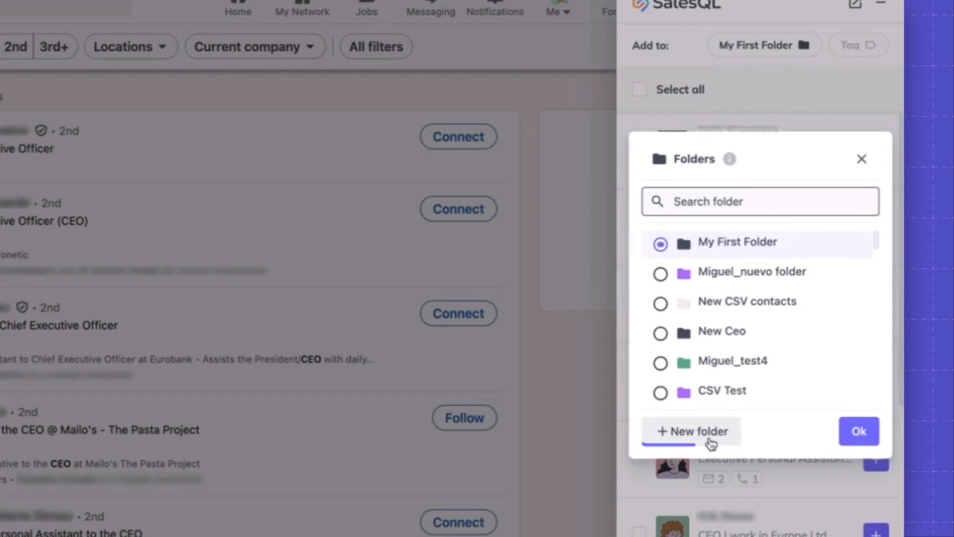
click(691, 430)
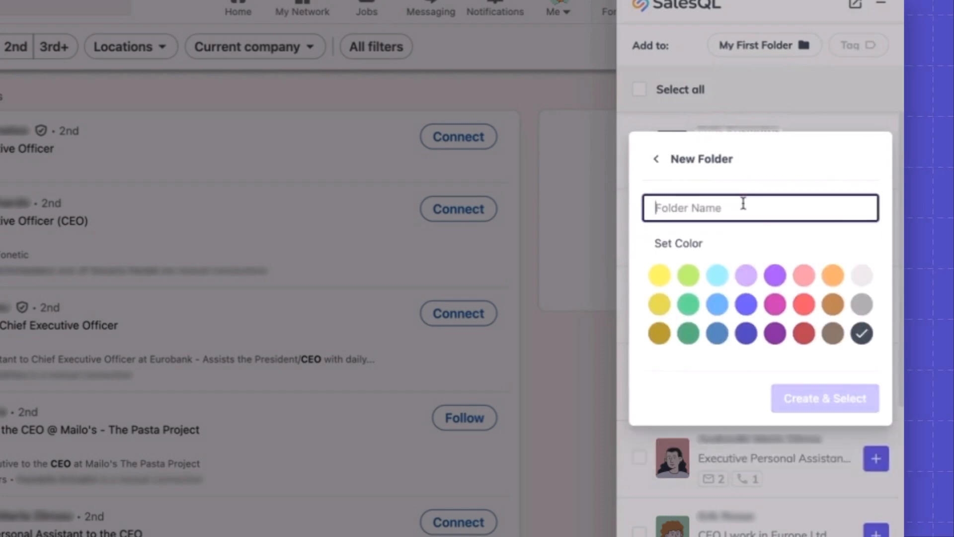
text(CEO)
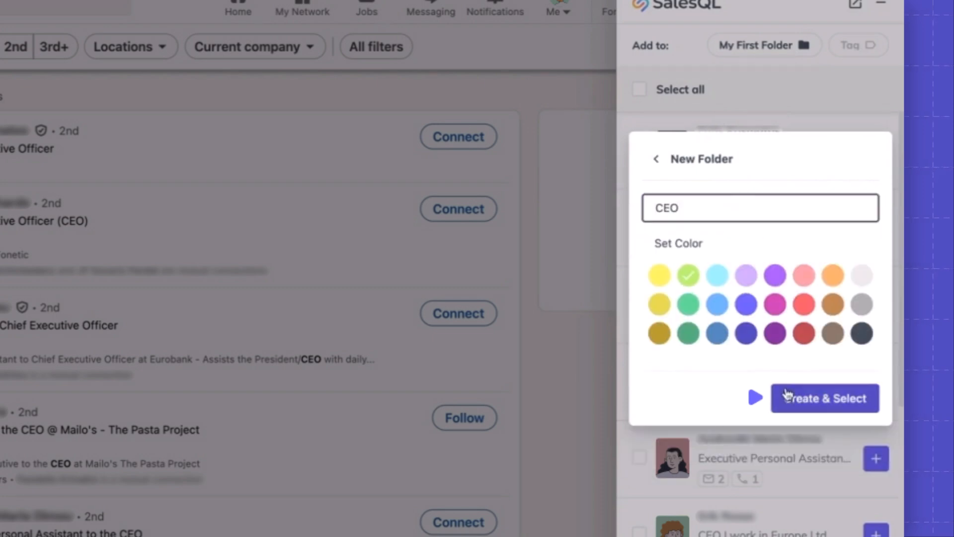
click(824, 397)
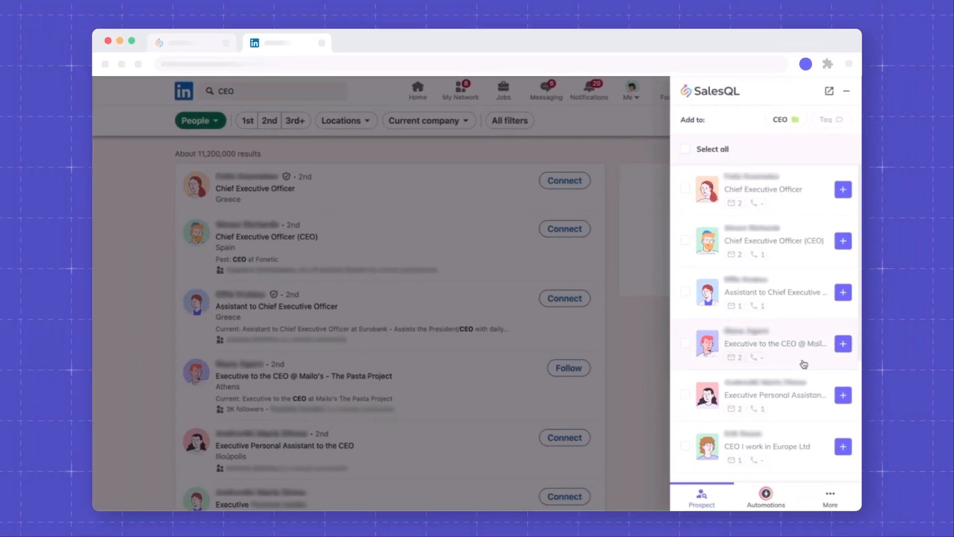
Reveal the first two Chief Executive Officer contacts and add them to the CEO folder
click(684, 189)
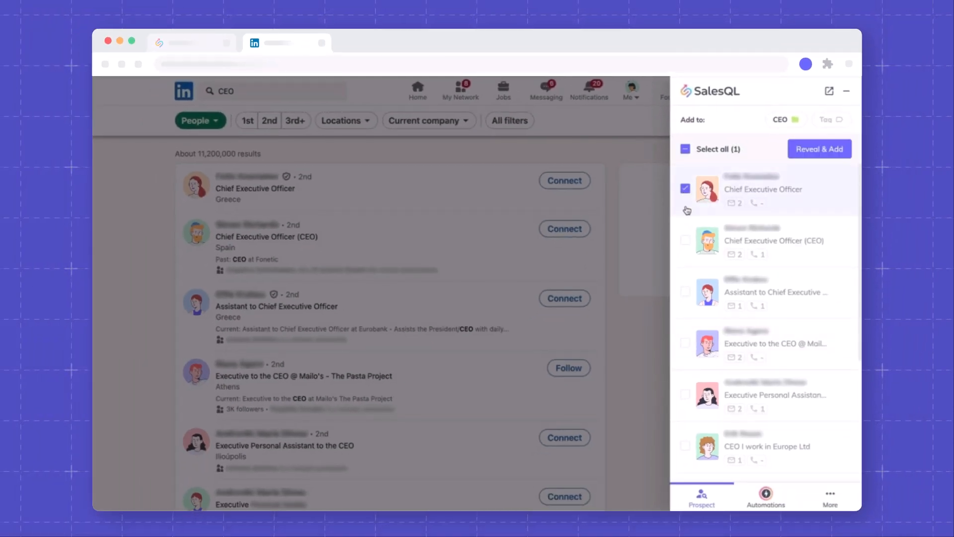
click(684, 239)
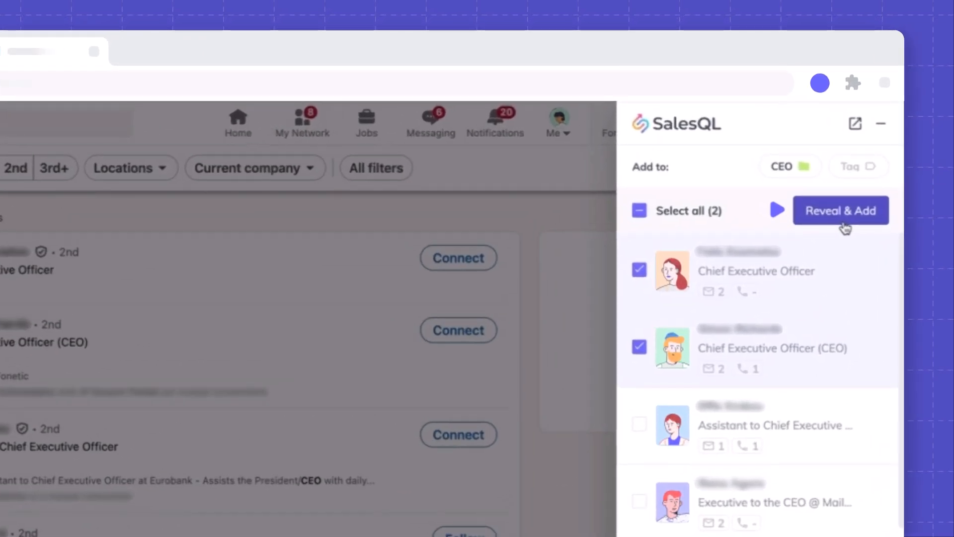
click(840, 210)
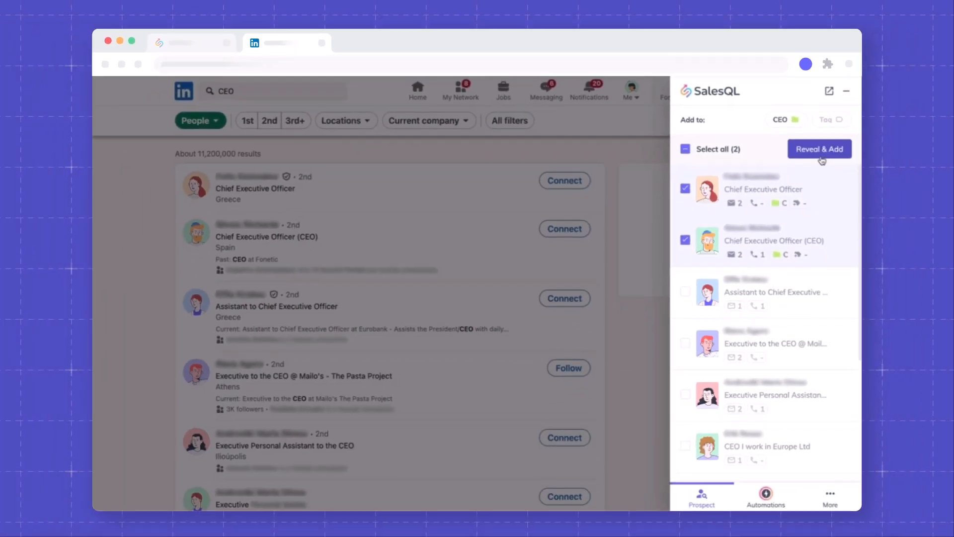
Reveal all ten listed contacts into the CEO folder and show the account and folders overview
click(684, 149)
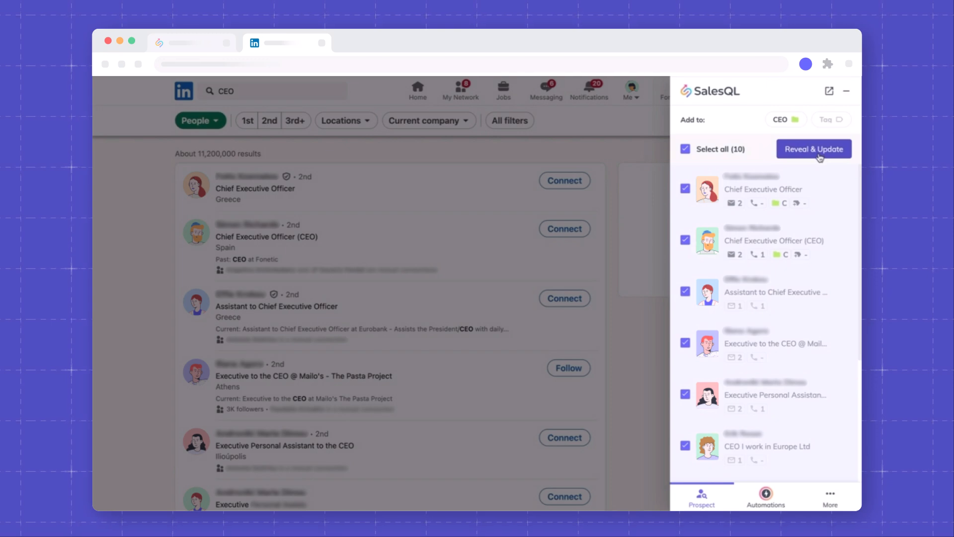
click(814, 149)
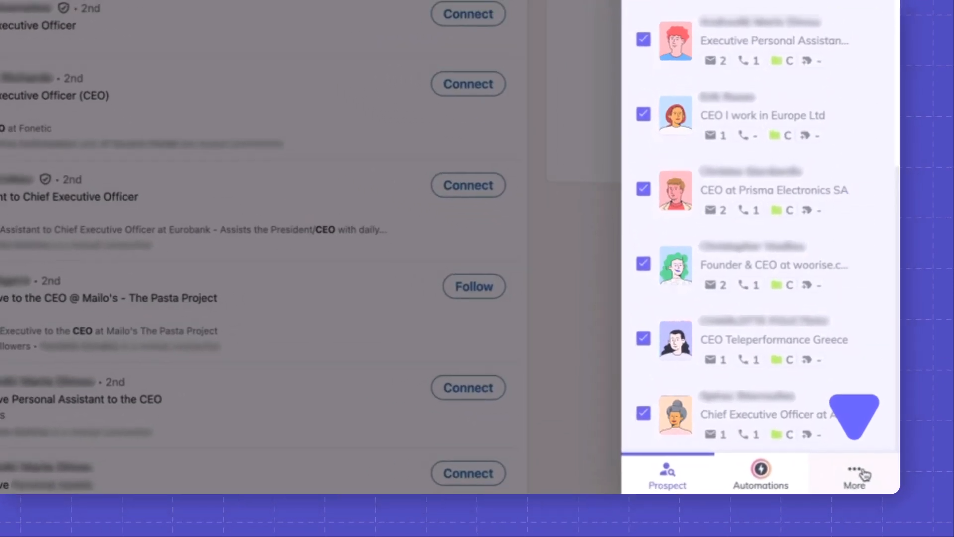
click(854, 475)
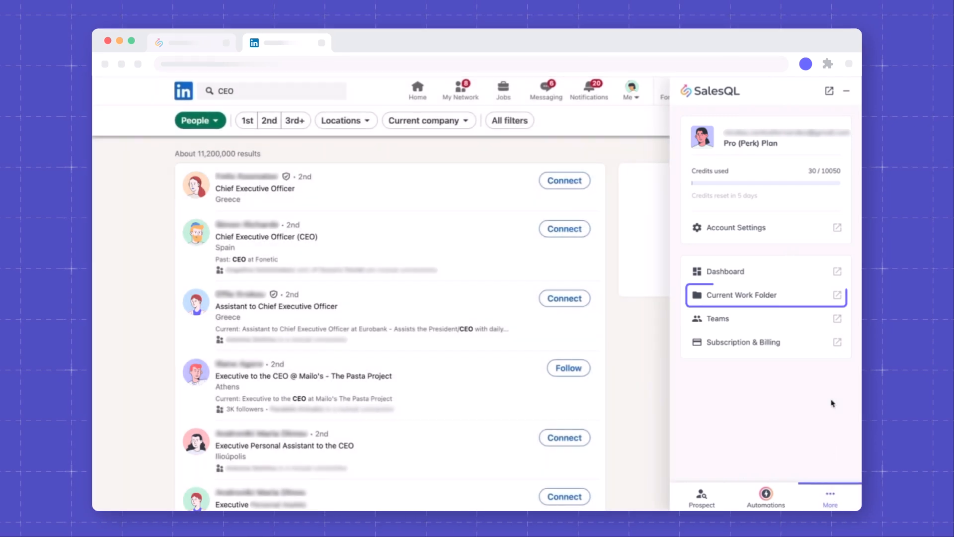